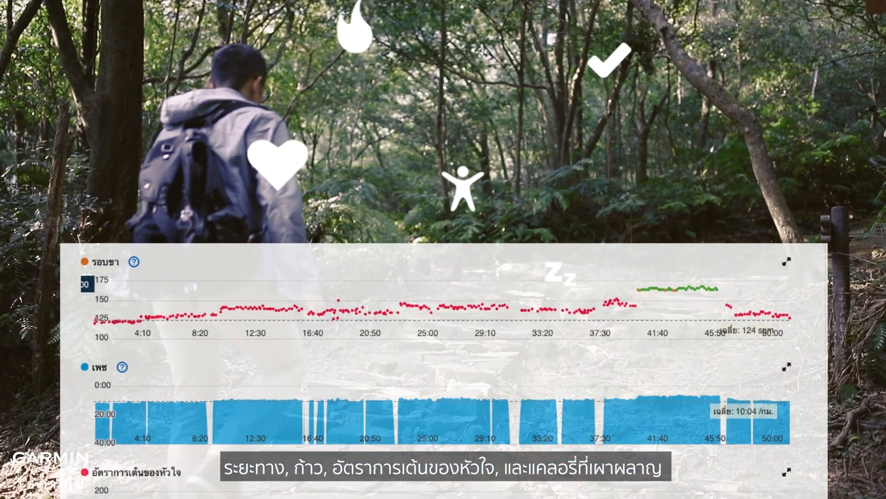
# Launch Garmin Connect and reach the Activities section through the More menu
pyautogui.scroll(-3)
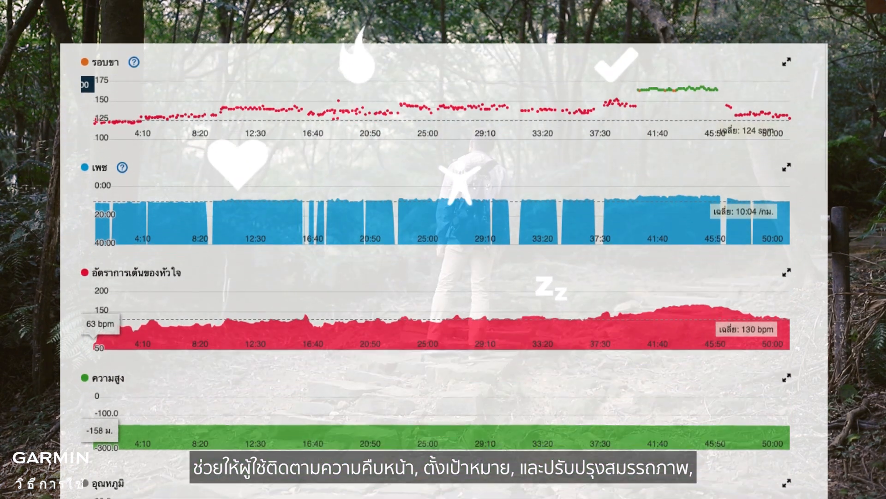
pyautogui.scroll(-3)
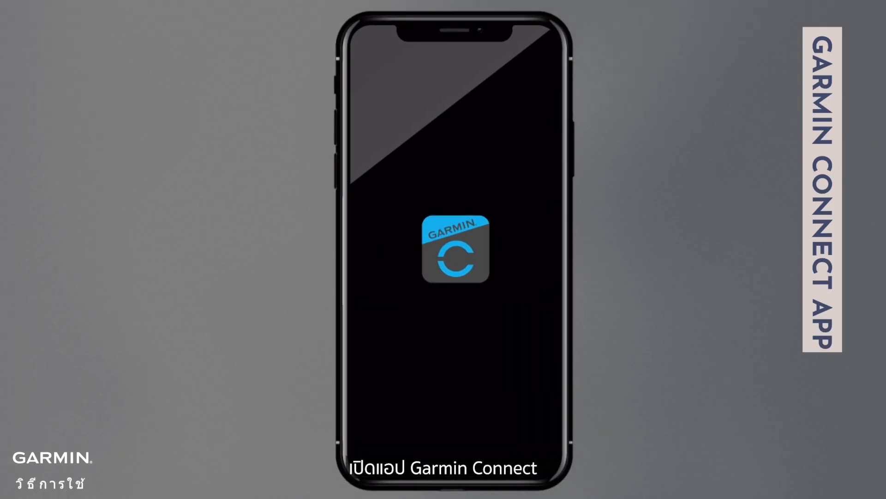
pyautogui.click(455, 253)
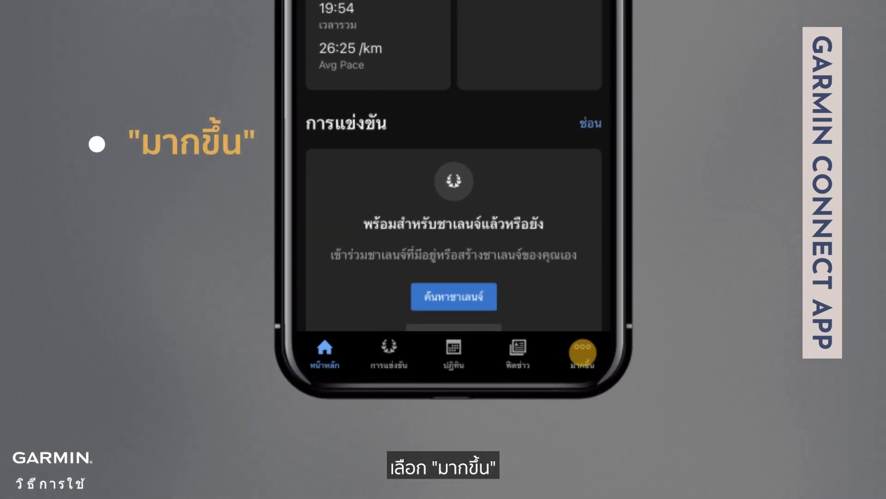
pyautogui.click(580, 349)
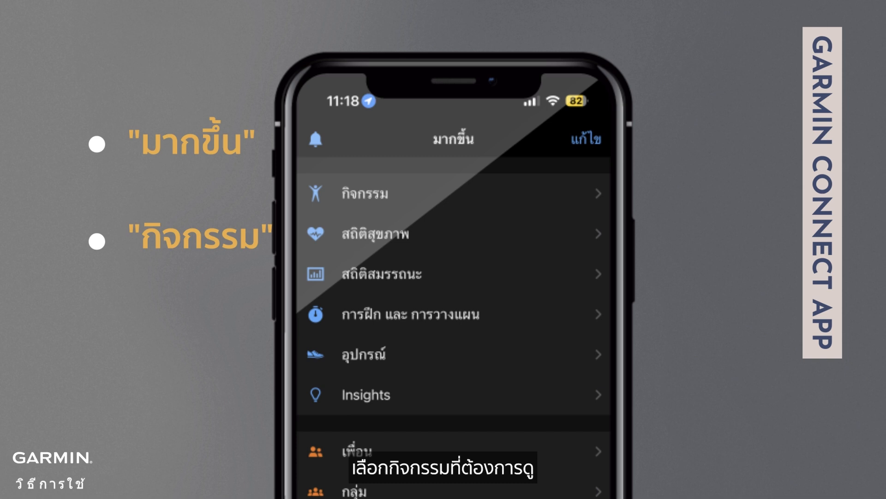
pyautogui.click(363, 193)
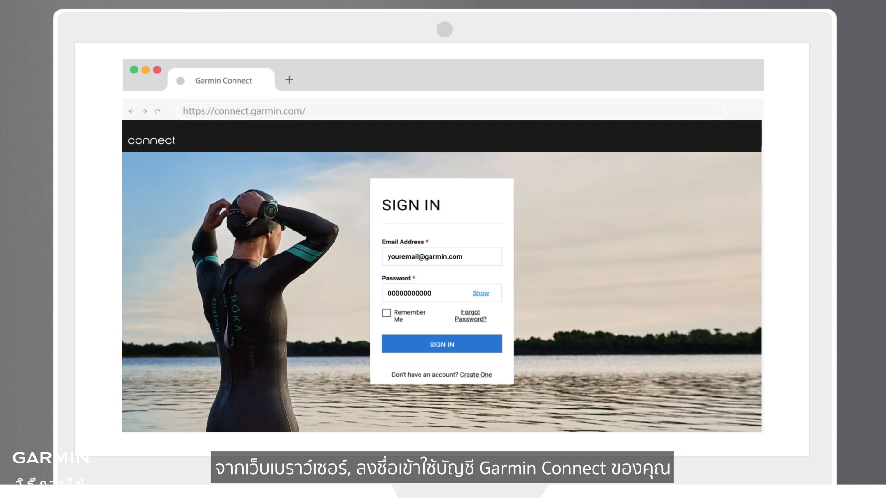
# Sign in, list All Activities and open the May 17 Walk activity with its charts
pyautogui.click(441, 344)
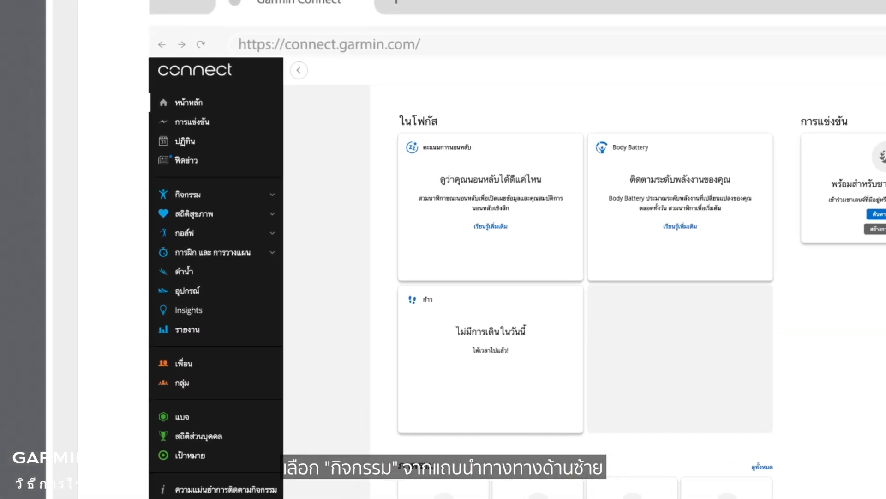
pyautogui.click(187, 194)
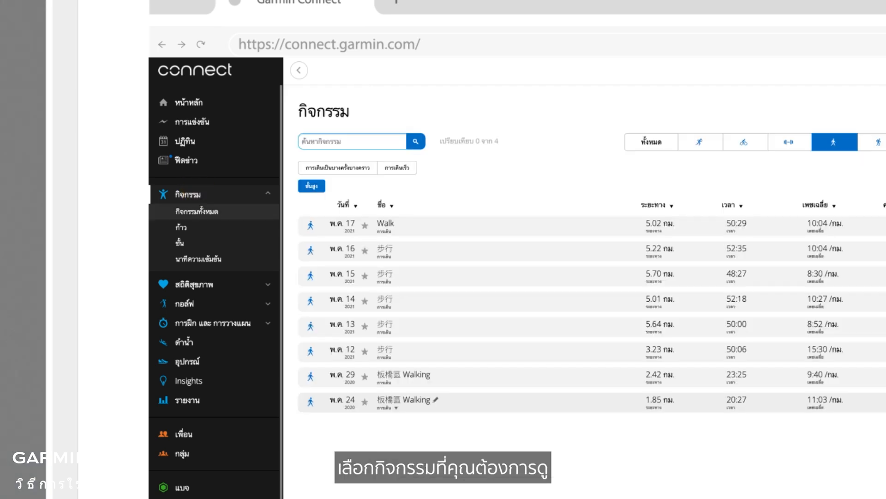
pyautogui.click(386, 223)
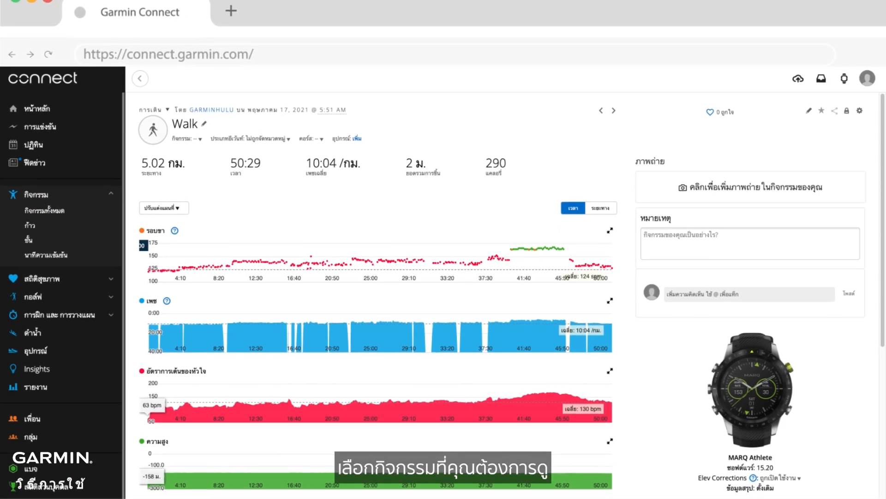